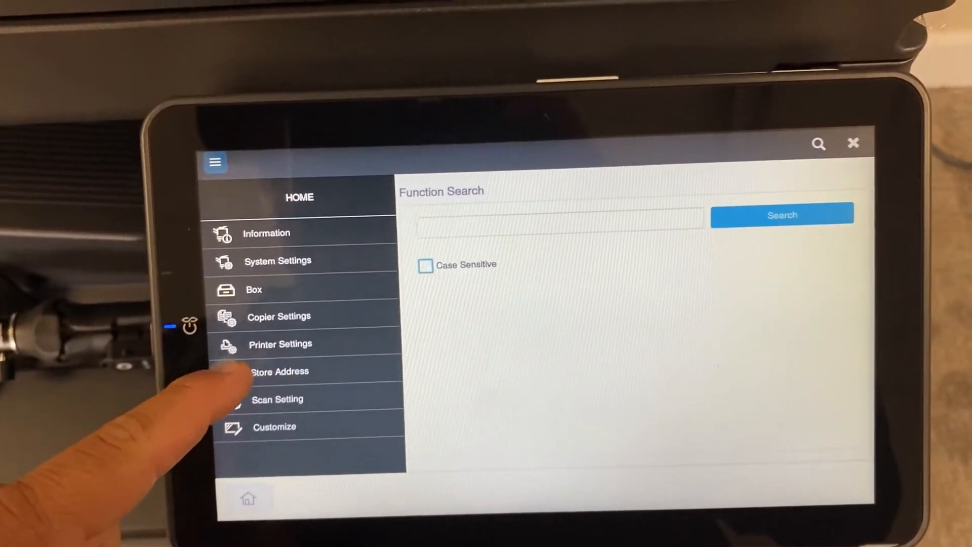
Reach the Address Book list via Store Address from the Home menu
click(277, 371)
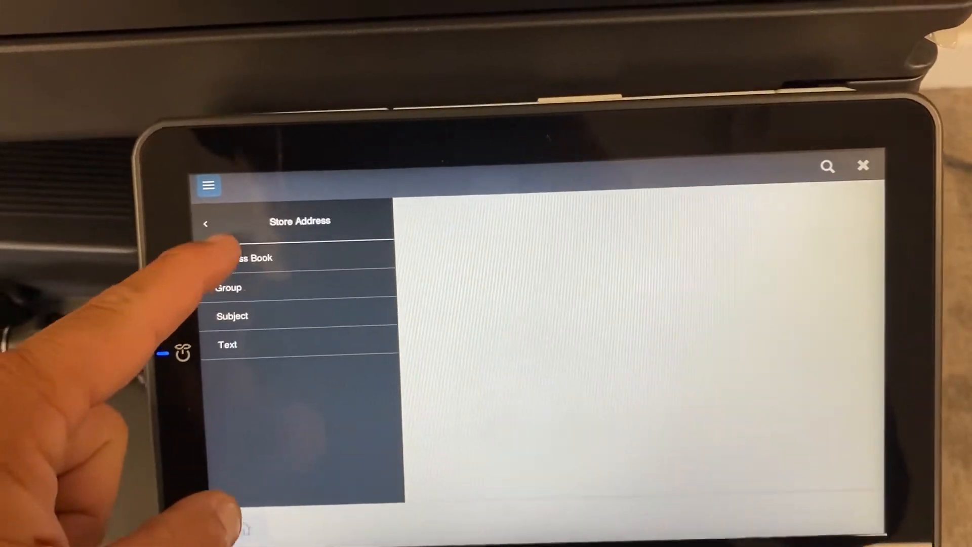
click(242, 257)
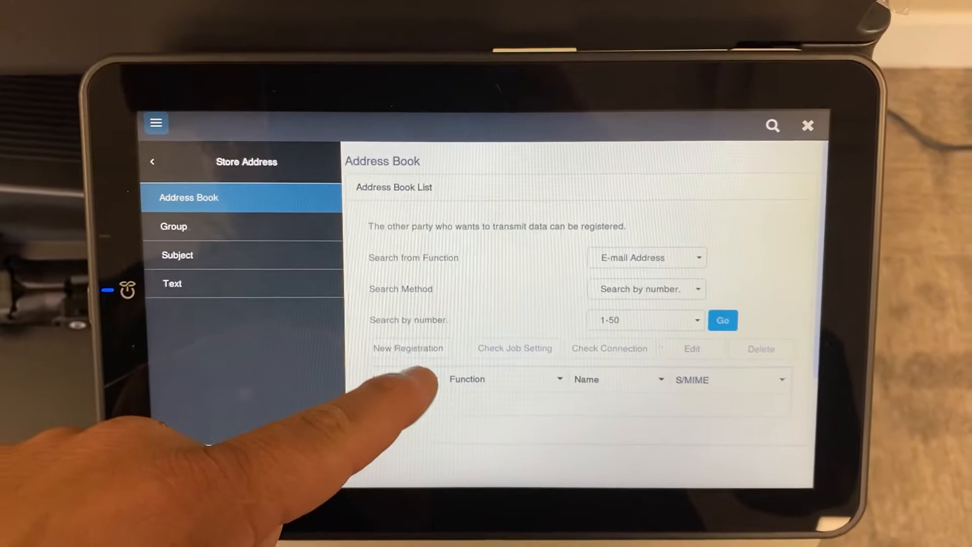
Begin a New Registration with E-mail Address kept as the destination type
click(408, 348)
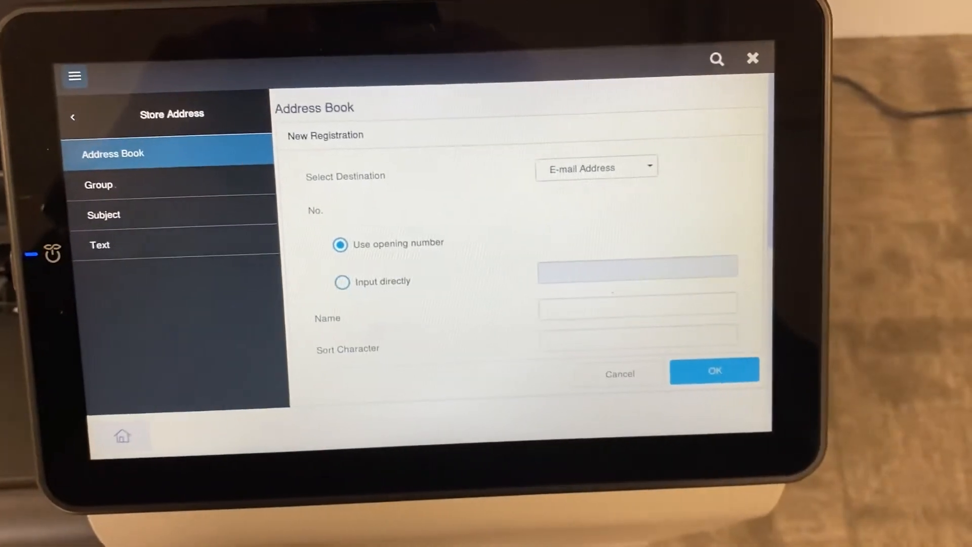
click(596, 167)
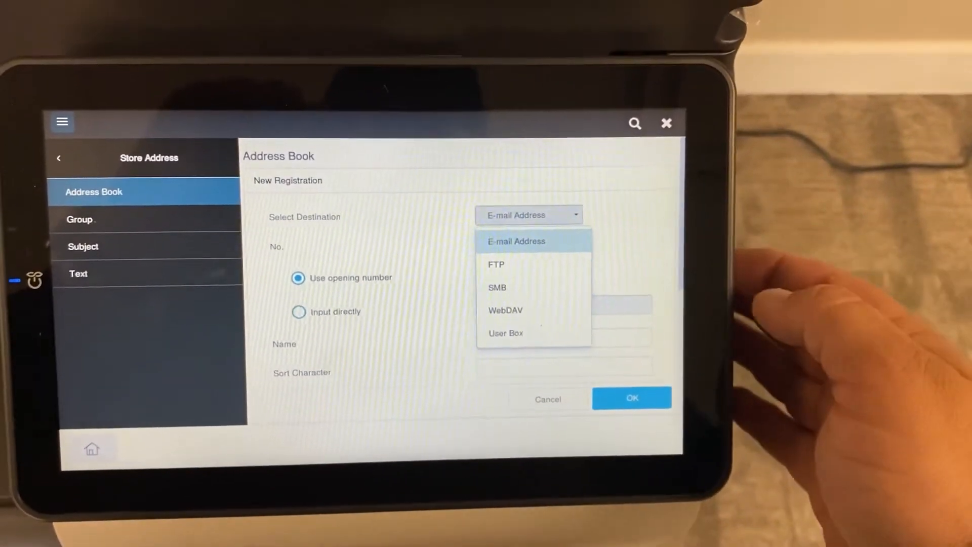
click(516, 241)
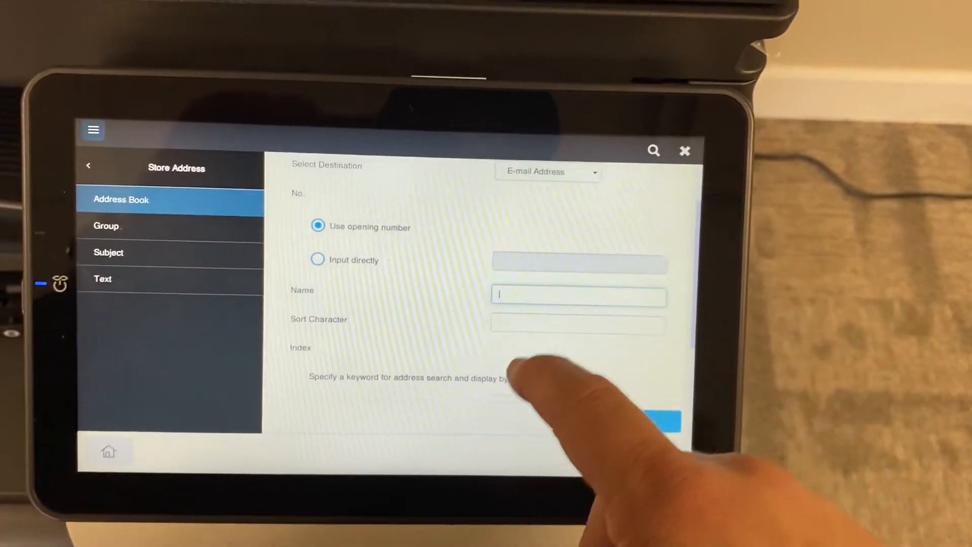
Name the new entry 'tony email' using the on-screen keyboard
click(579, 294)
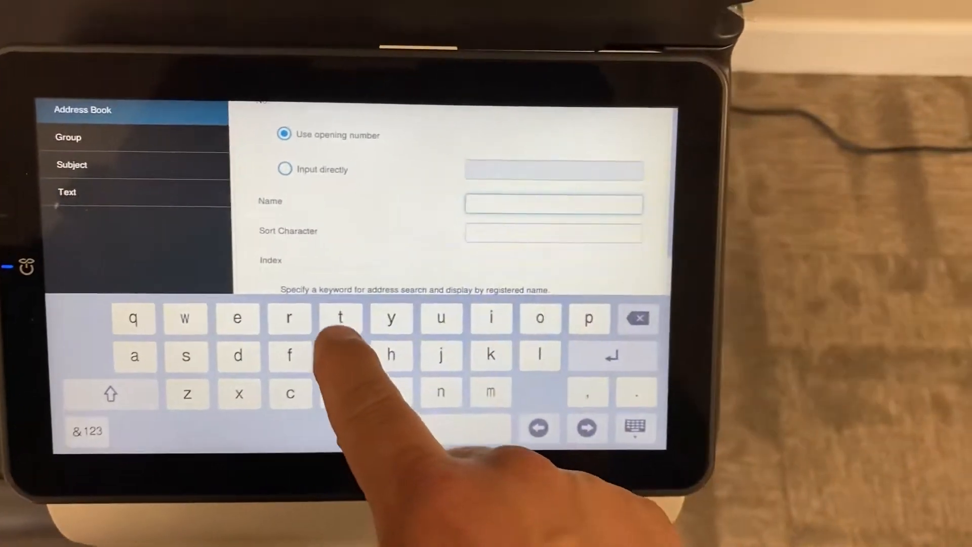
text(tony em)
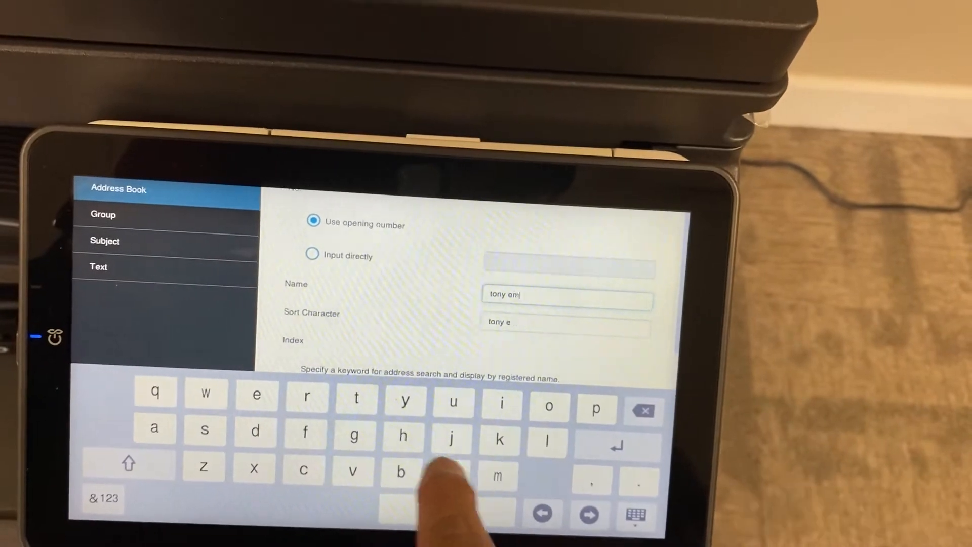
text(ail)
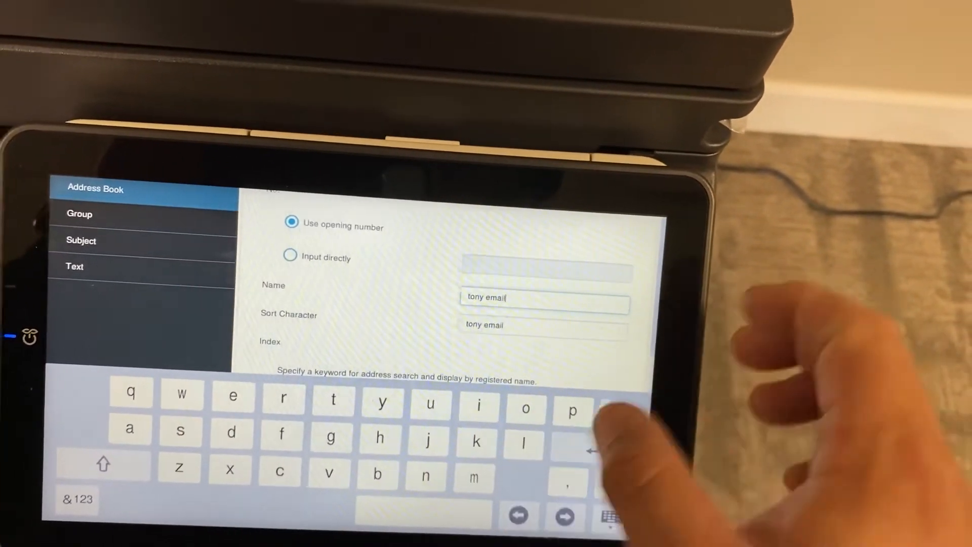
click(507, 335)
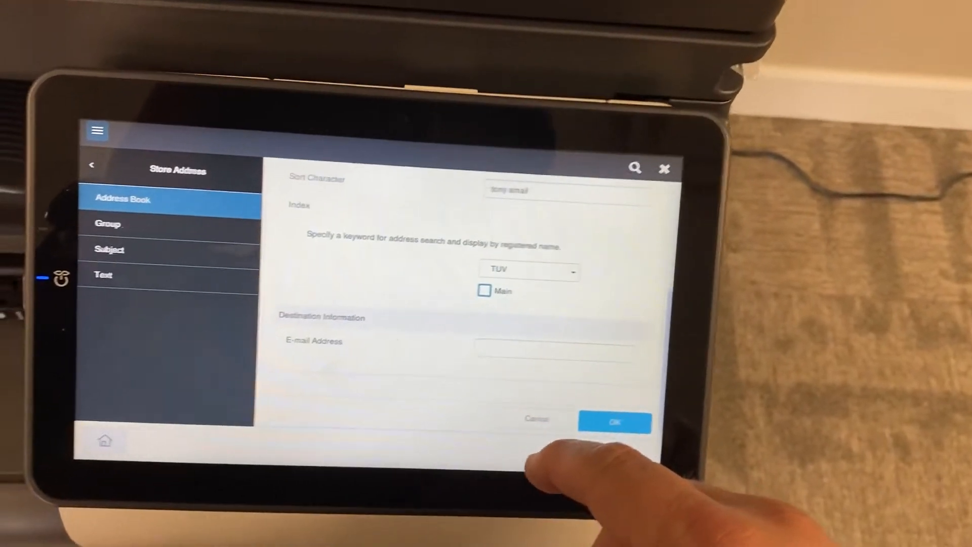
click(485, 290)
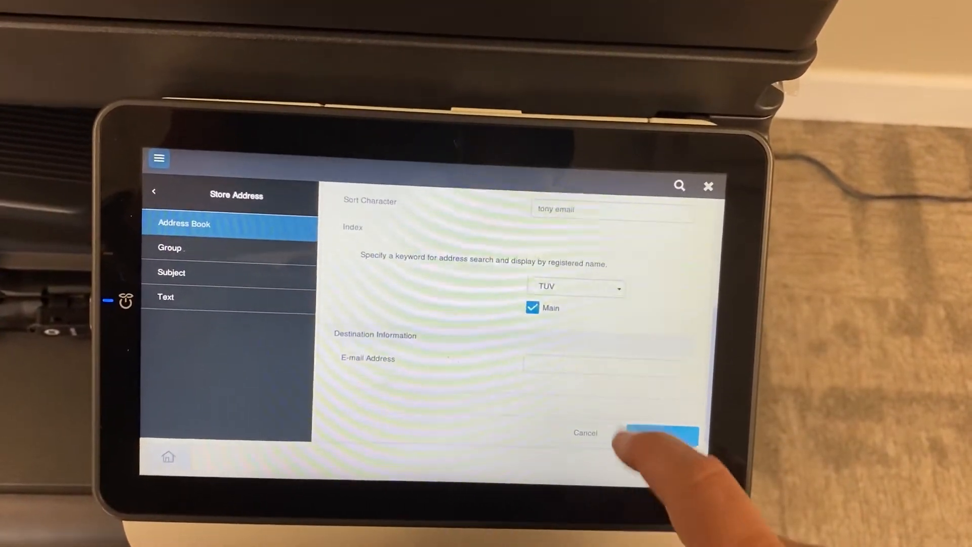
click(605, 364)
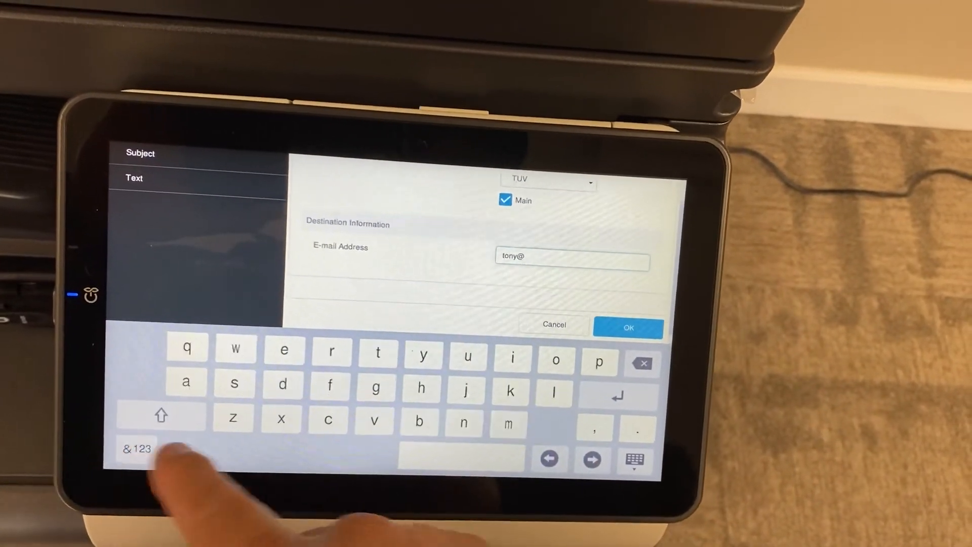
text(test.com)
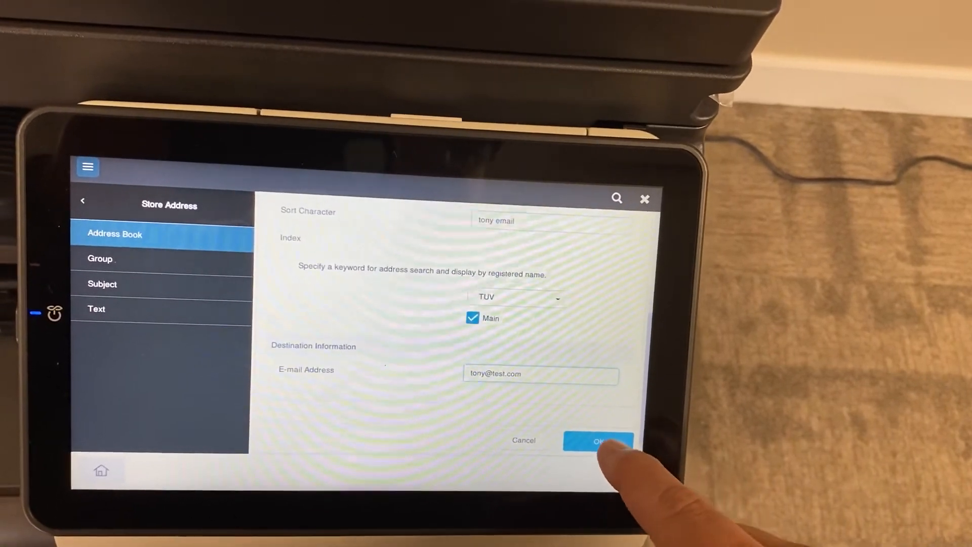
Confirm the registration with OK, acknowledge completion and return to Ready to Copy
click(597, 441)
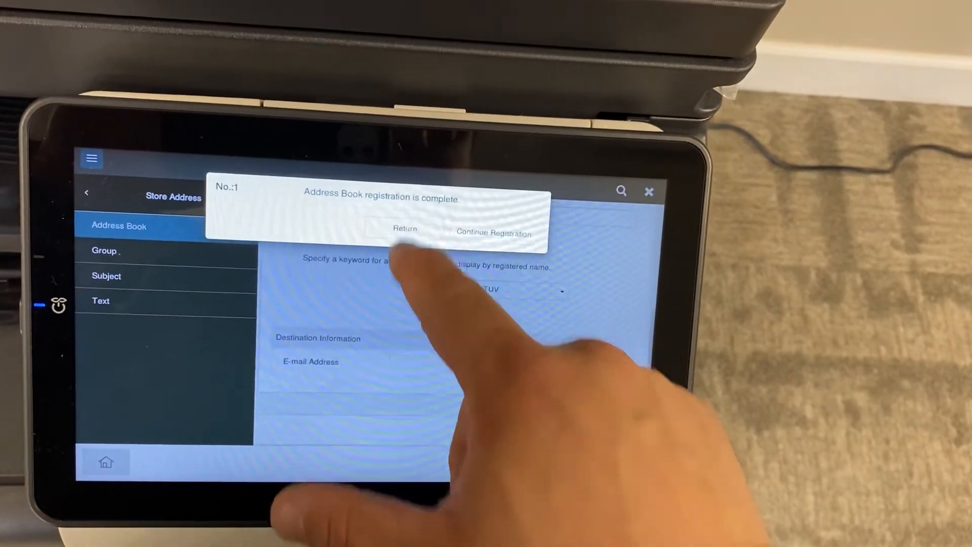
click(404, 228)
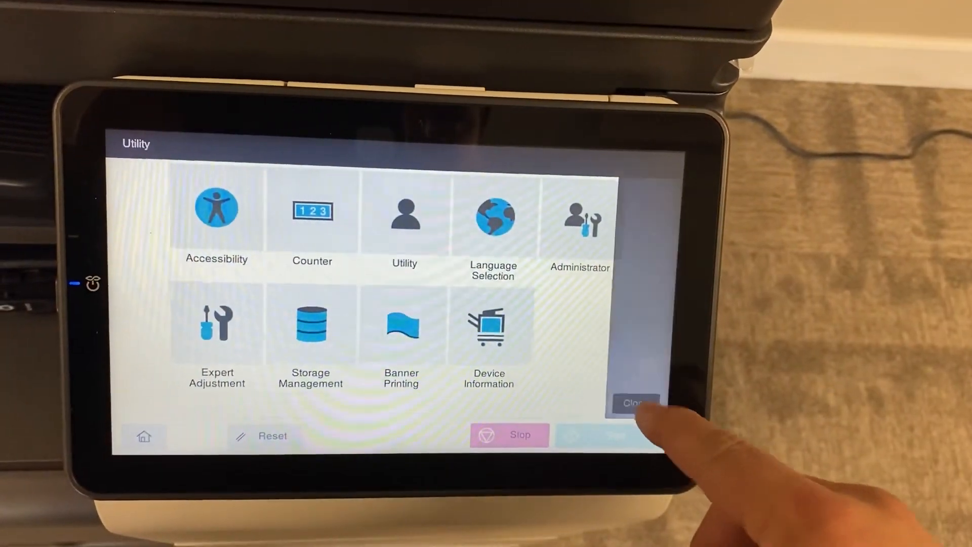
click(634, 403)
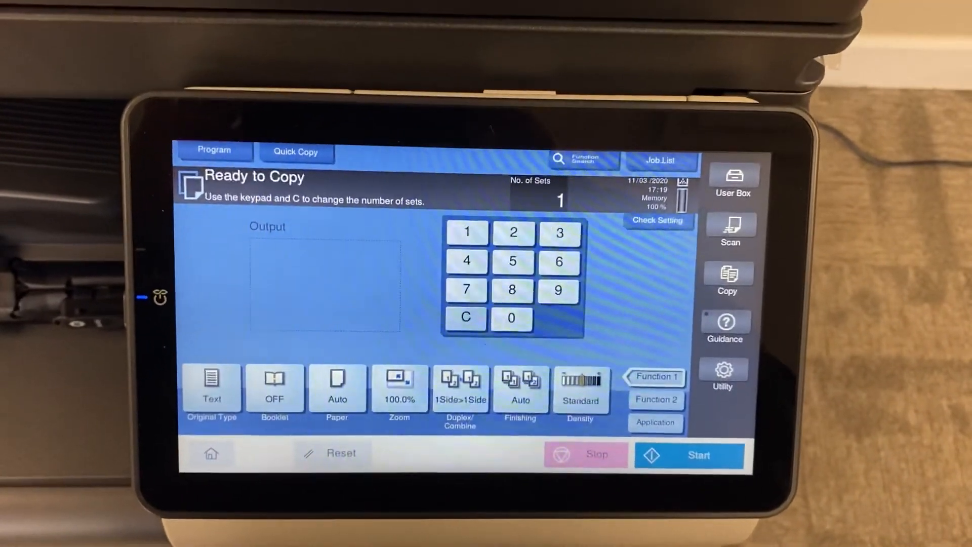